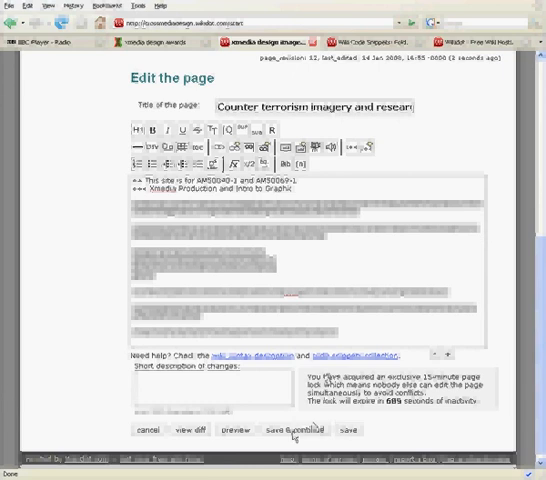
# Save the Counter terrorism imagery and research page so its intro text renders.
pyautogui.click(300, 430)
pyautogui.write('student1')
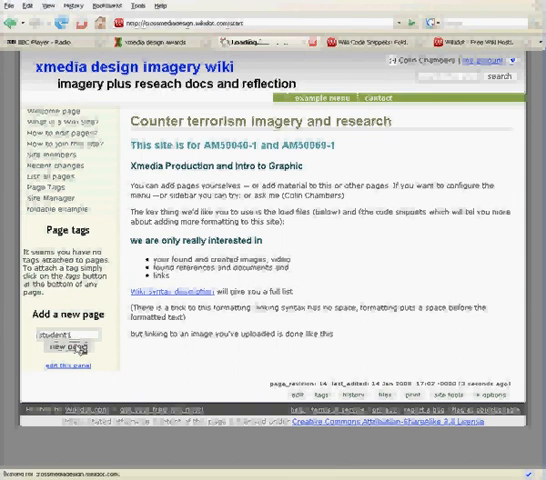
# Create a new page Student1 with the line 'this is my imagery' and save it.
pyautogui.click(62, 348)
pyautogui.write('this is my images')
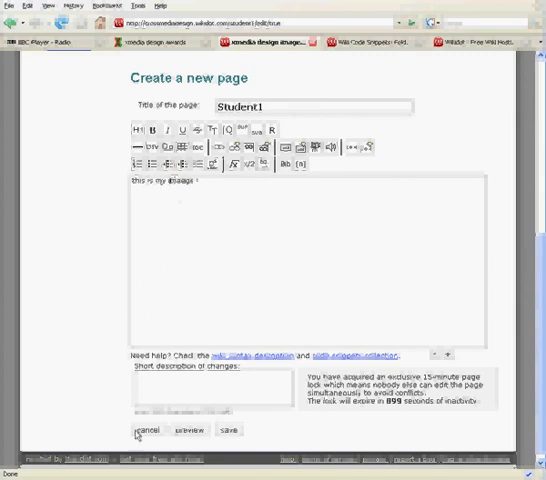
pyautogui.click(228, 430)
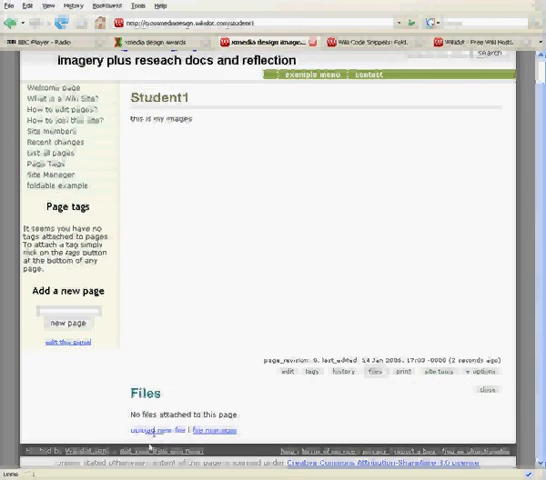
# Upload a JPEG image file from the computer as an attachment to Student1.
pyautogui.click(160, 432)
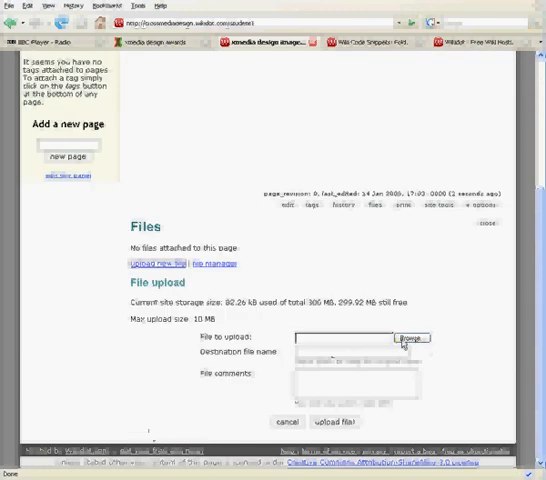
pyautogui.click(412, 336)
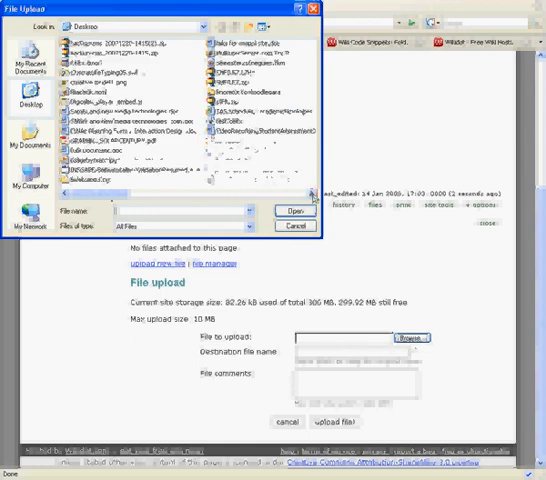
pyautogui.click(288, 210)
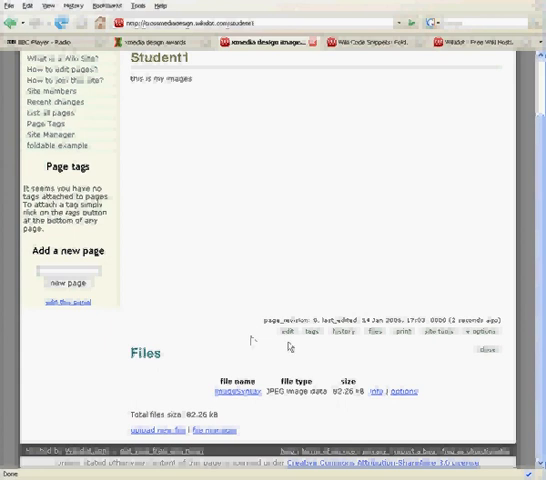
# Reopen Student1 for editing and bring up the wiki syntax reference on images.
pyautogui.click(292, 332)
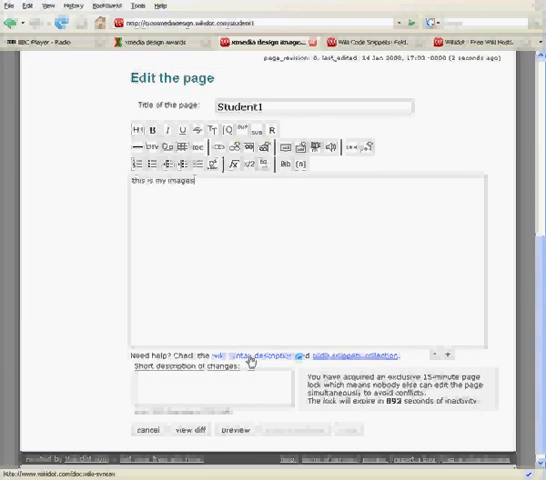
pyautogui.click(258, 356)
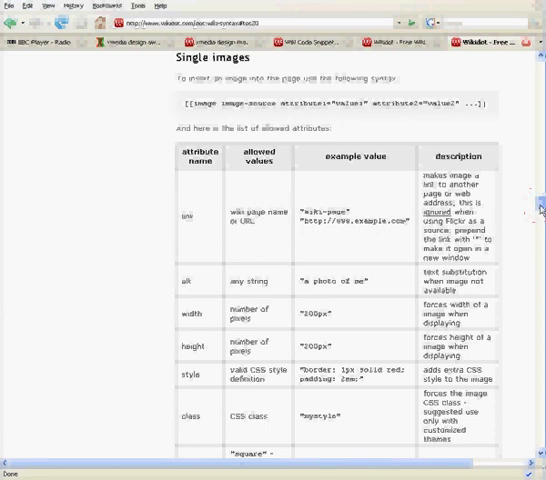
# Scroll through the Single images syntax section to review image source formats.
pyautogui.scroll(-3)
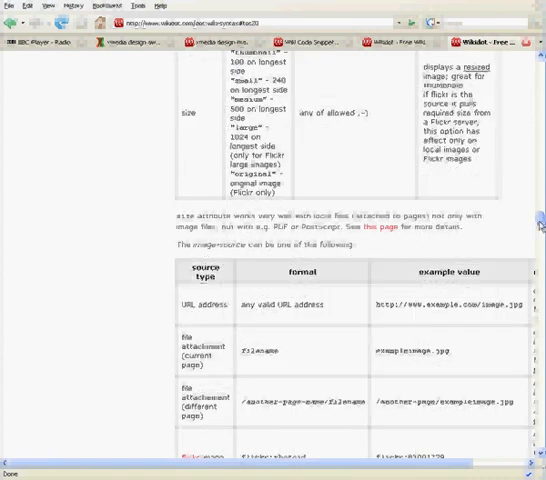
pyautogui.scroll(-3)
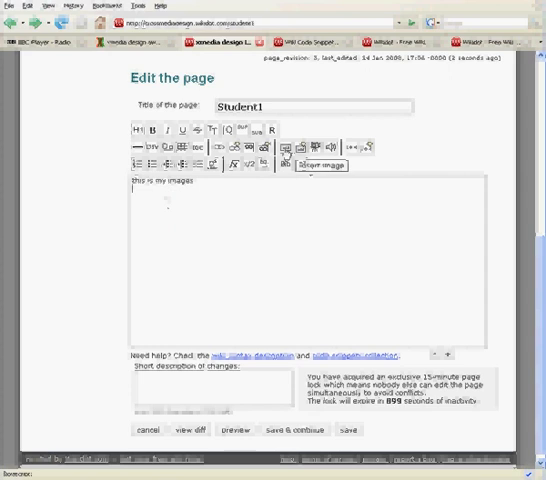
# Insert an image tag for the uploaded file with width 200px below the text.
pyautogui.click(286, 148)
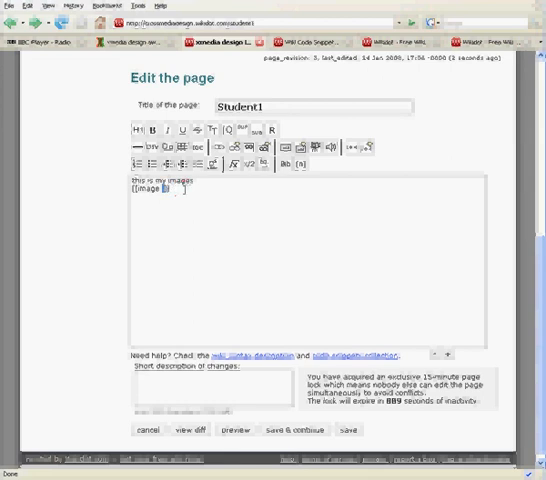
pyautogui.write('imageSyntax width="')
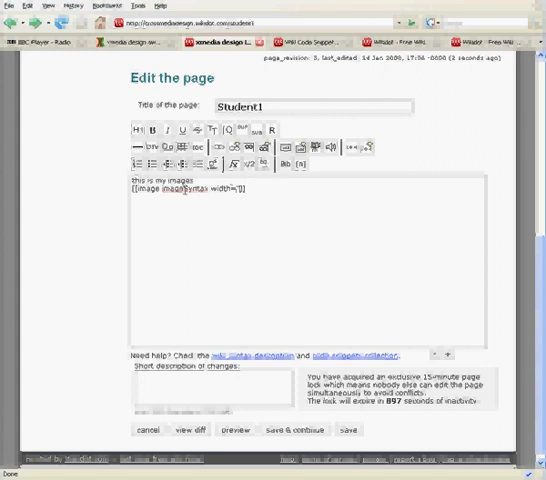
pyautogui.write('200px" hspace="20px')
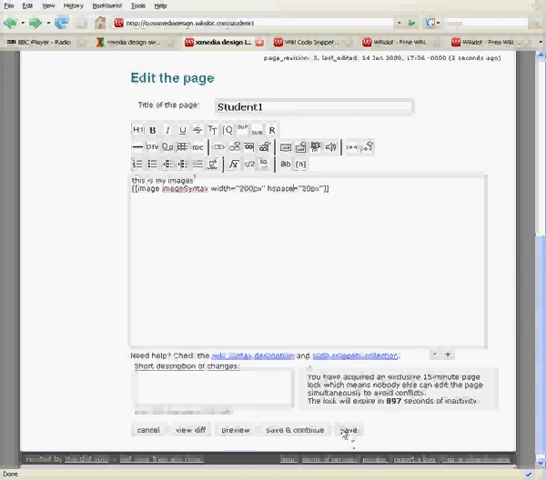
# Save Student1 so the embedded image renders at reduced size below its text.
pyautogui.click(352, 430)
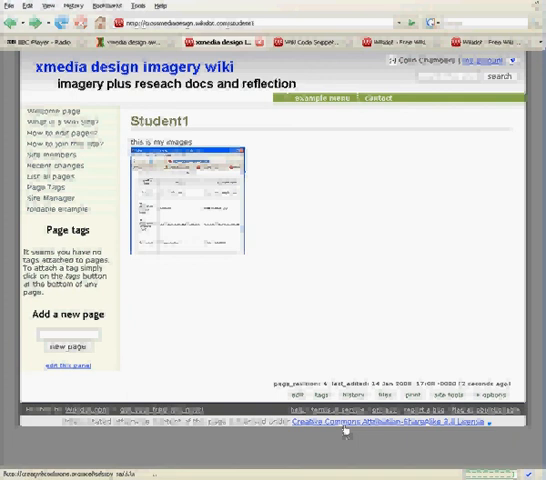
pyautogui.moveTo(188, 192)
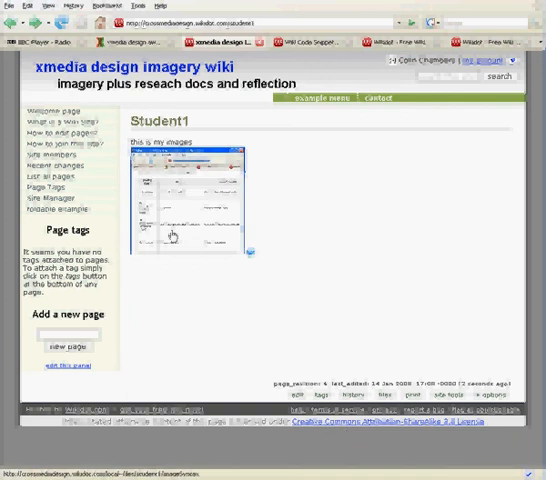
pyautogui.moveTo(228, 284)
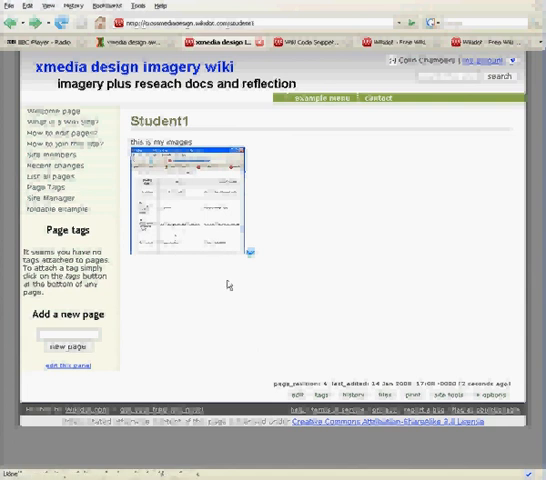